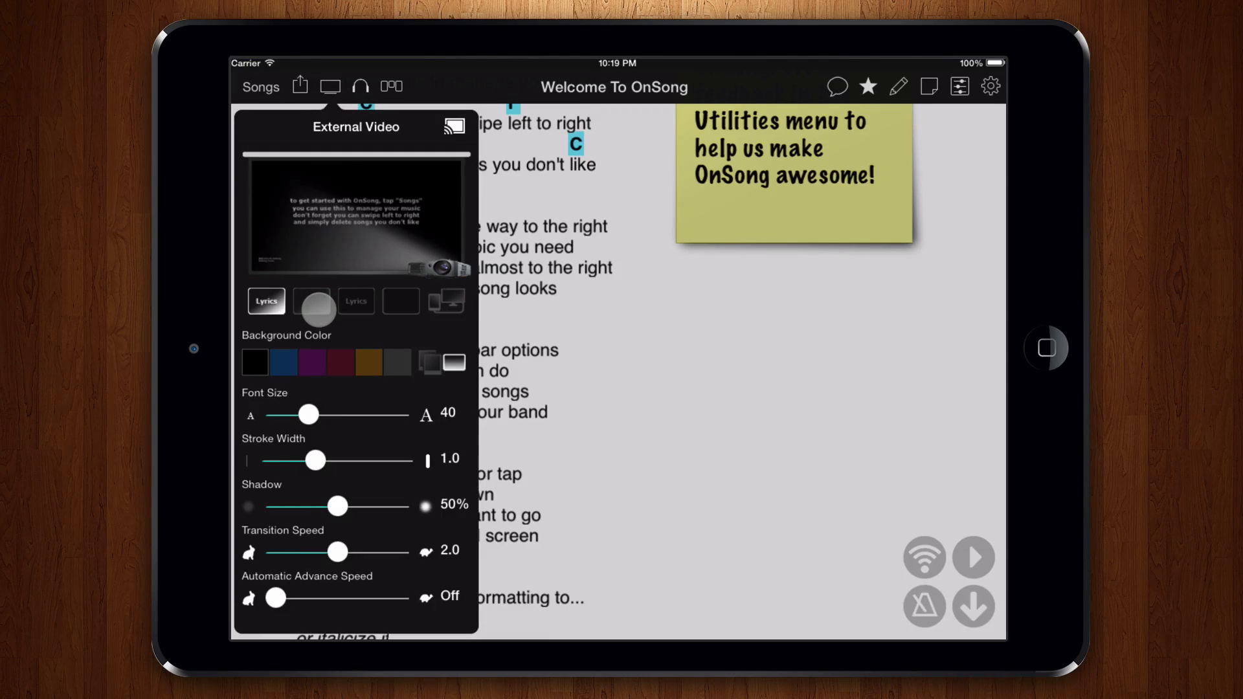
Apply the second overlay and make the external display's background color blue
left_click(284, 362)
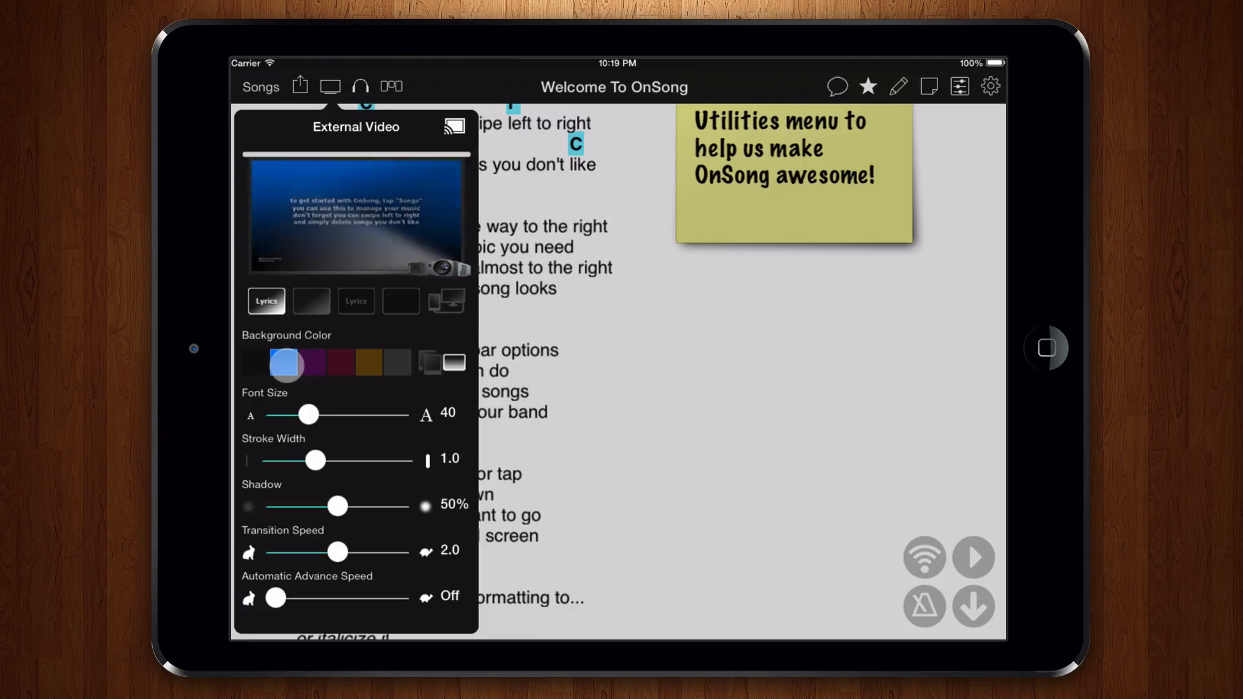
left_click(255, 362)
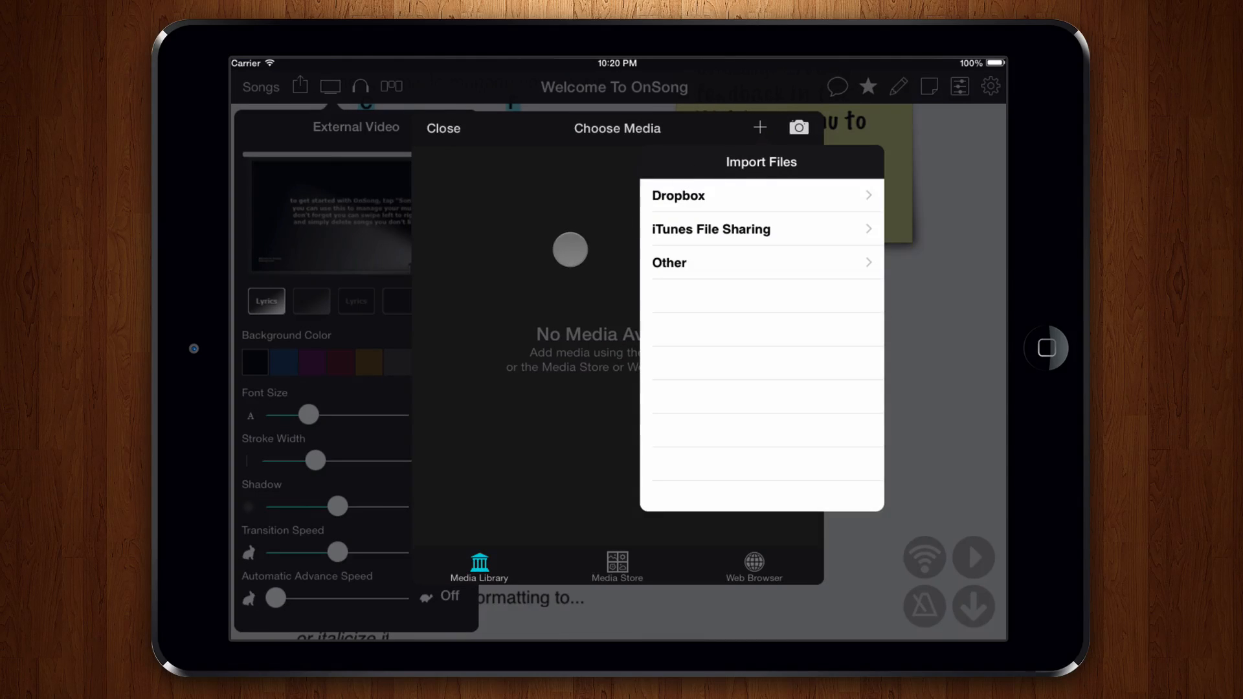
Dismiss the Import Files source list so the Media Store can be browsed for Green Bokeh
left_click(616, 566)
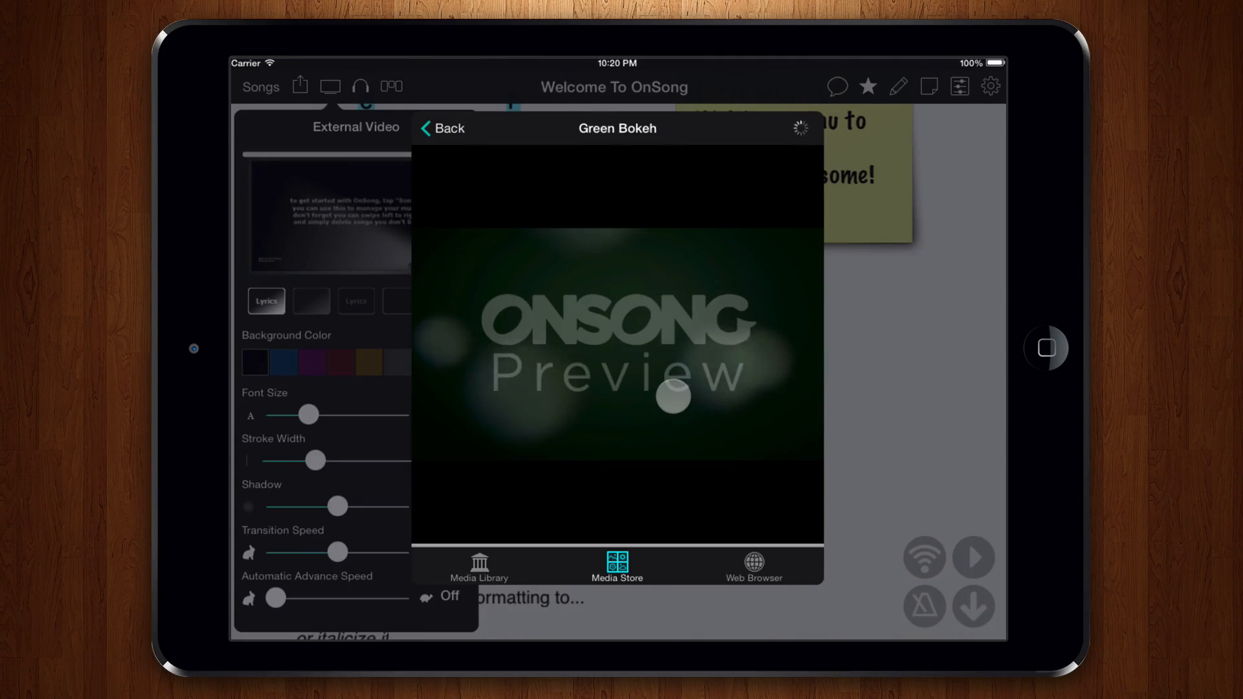